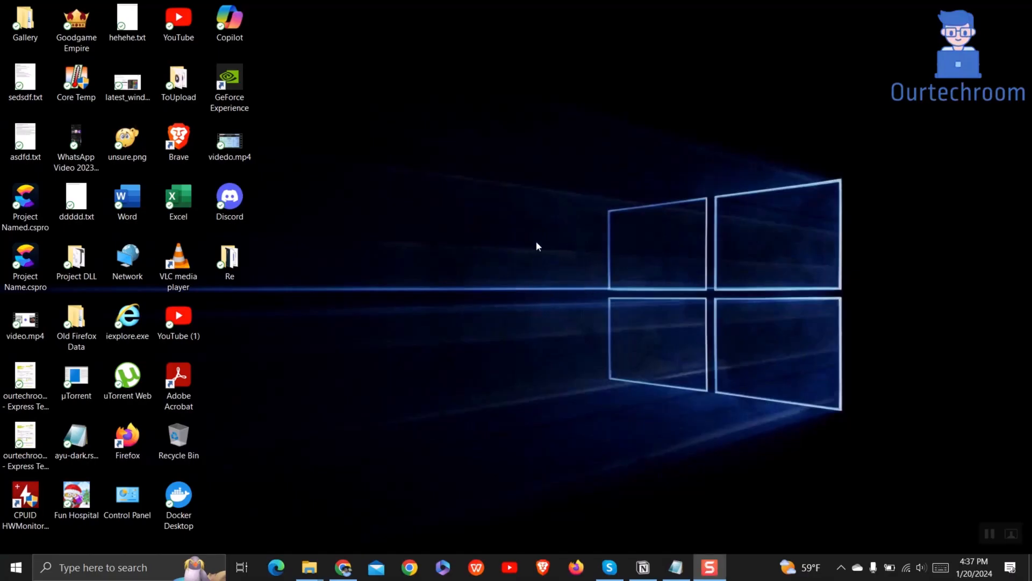
pyautogui.moveTo(514, 319)
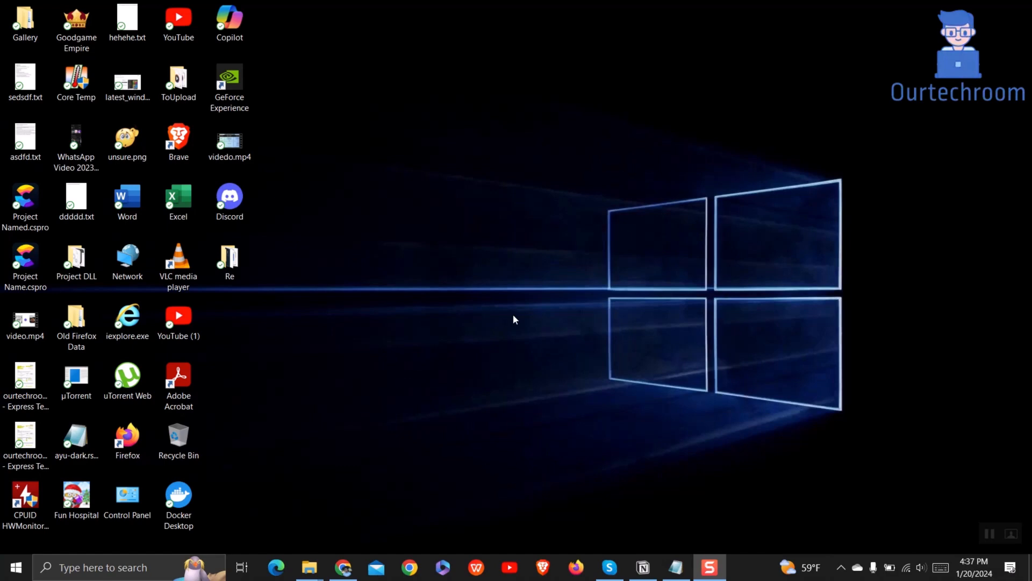
pyautogui.moveTo(99, 555)
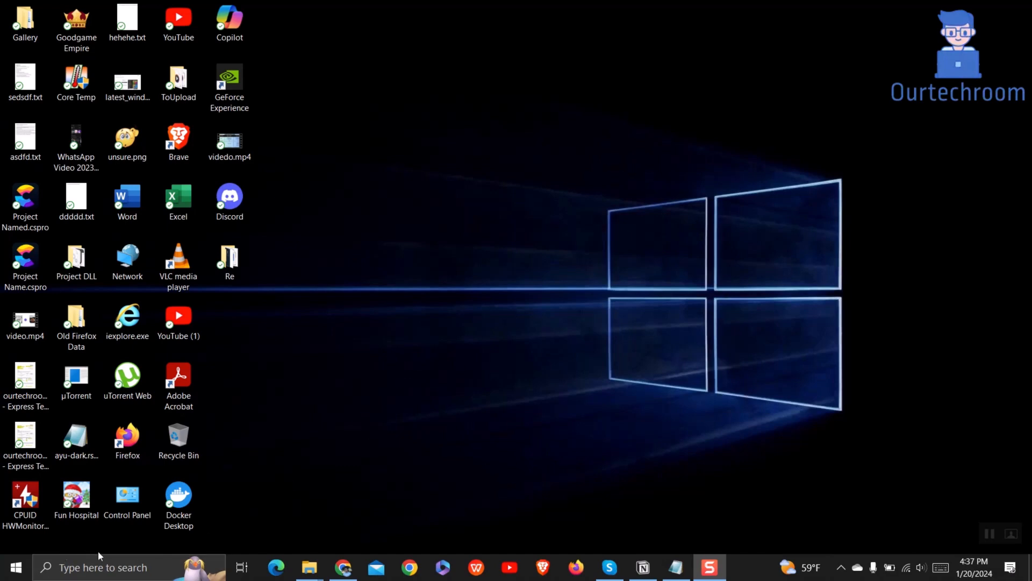
# Bring up the Run dialog to enter %userprofile%\AppData\Roaming\Microsoft
pyautogui.press('Win+r')
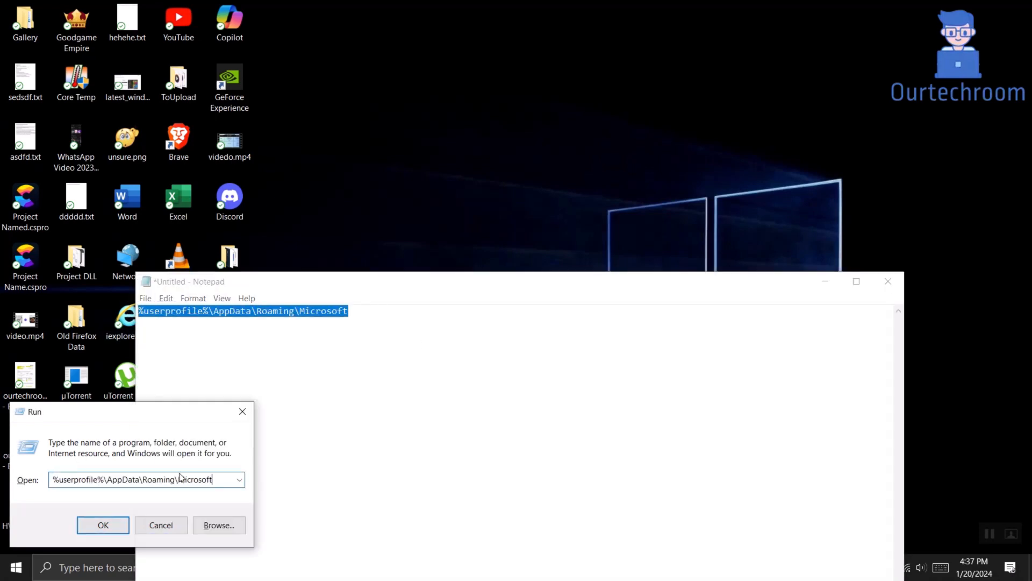
# Open Roaming\Microsoft and enter the Signatures folder holding the four Work1 signature files
pyautogui.click(103, 525)
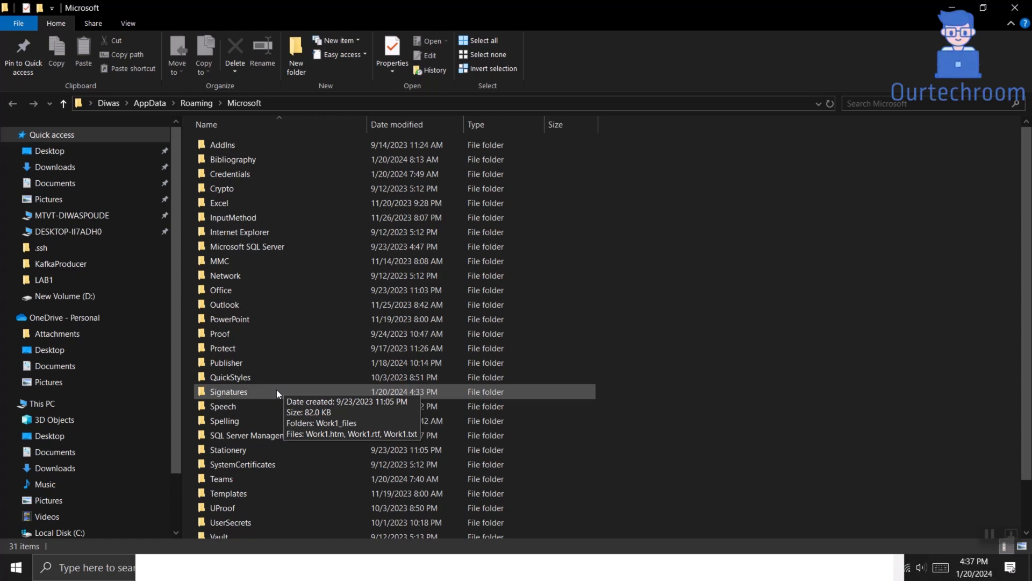
pyautogui.click(228, 391)
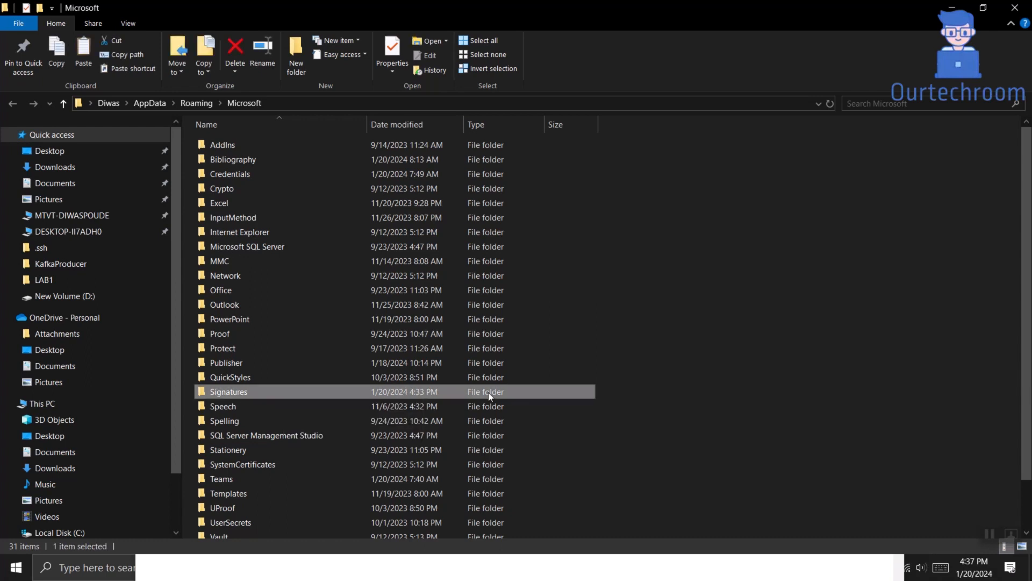
pyautogui.doubleClick(228, 392)
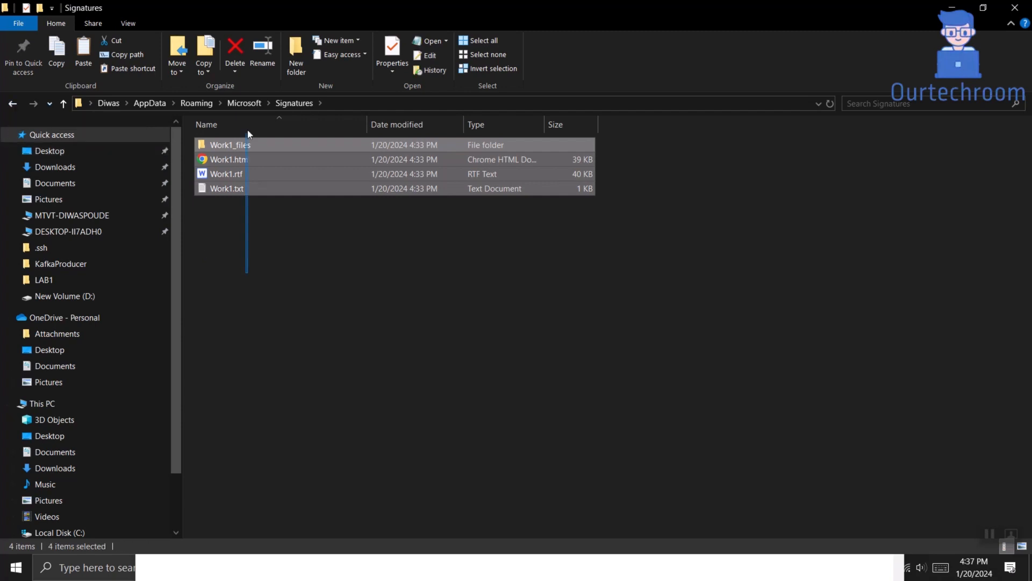
# Copy the four Work1 items and create a Signature To Export folder on New Volume (D:) for them
pyautogui.rightClick(228, 159)
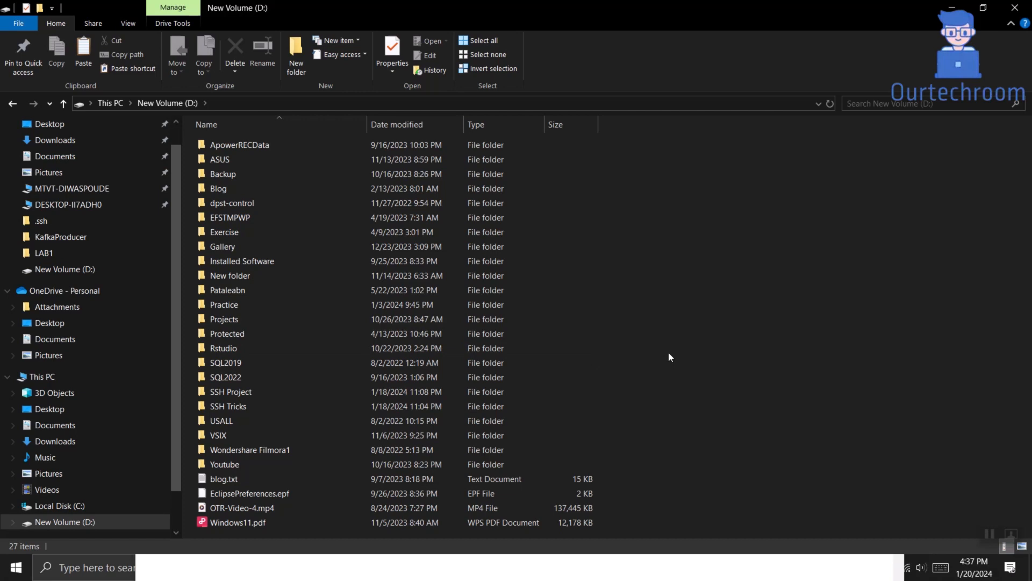
pyautogui.rightClick(670, 357)
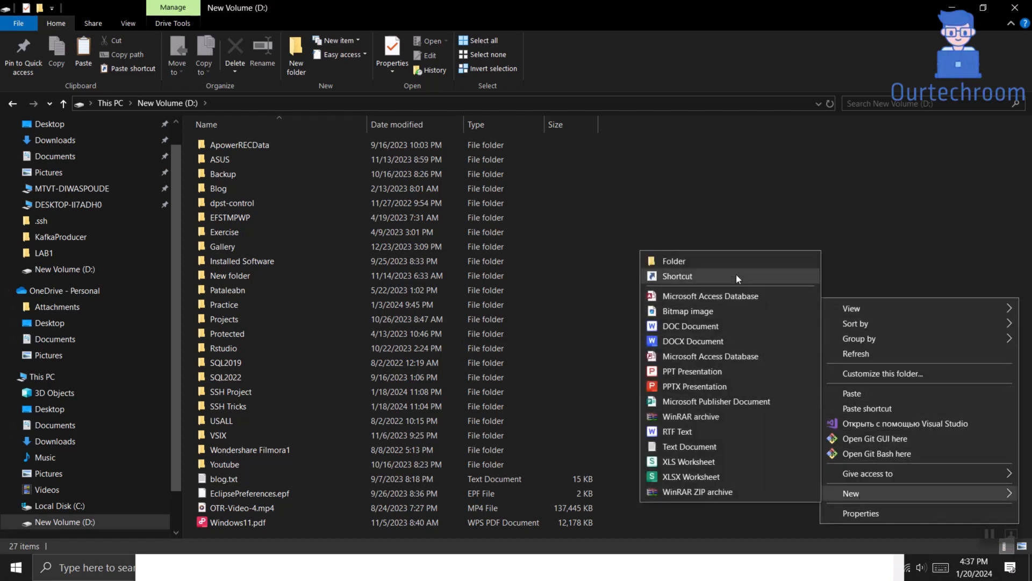
pyautogui.click(673, 260)
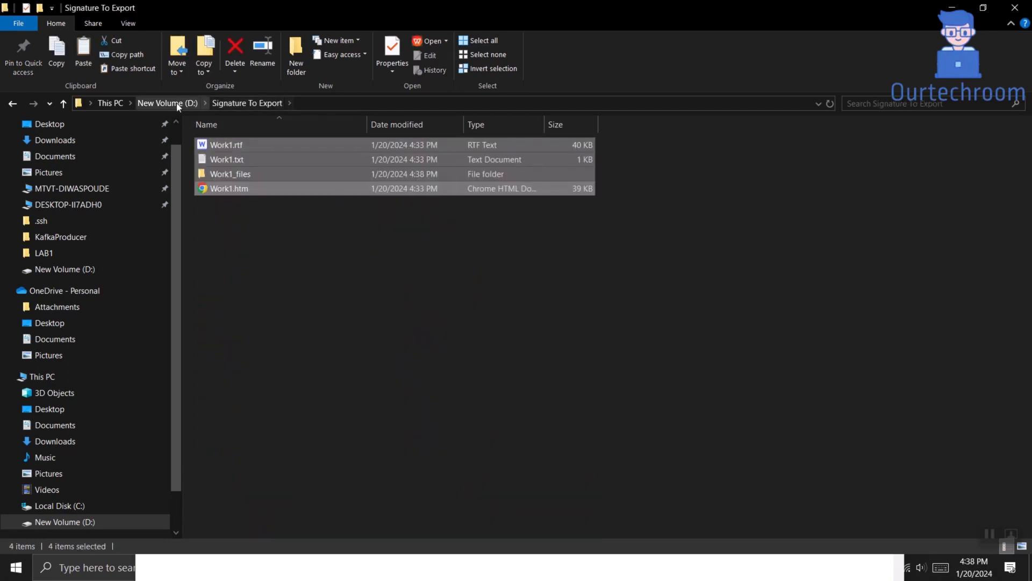
# Reopen Signature To Export on D:, then open the new PC's empty Signatures folder under Roaming\Microsoft
pyautogui.click(168, 104)
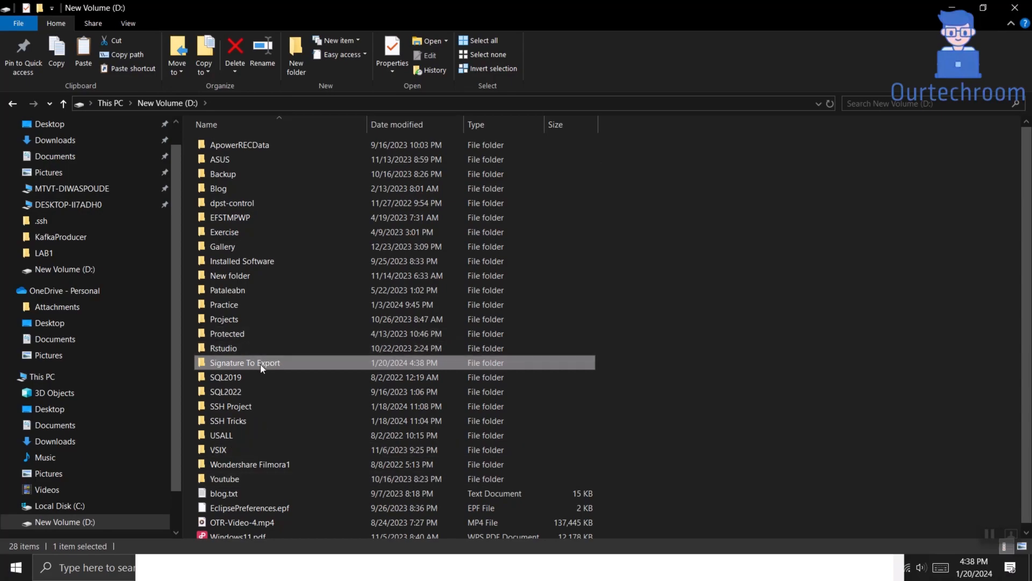
pyautogui.doubleClick(245, 363)
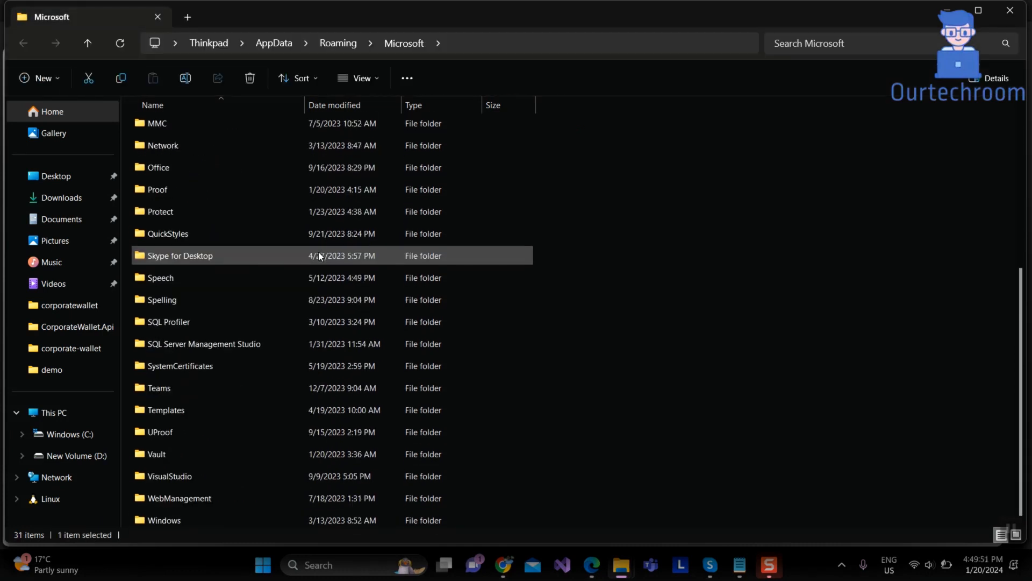
pyautogui.scroll(-3)
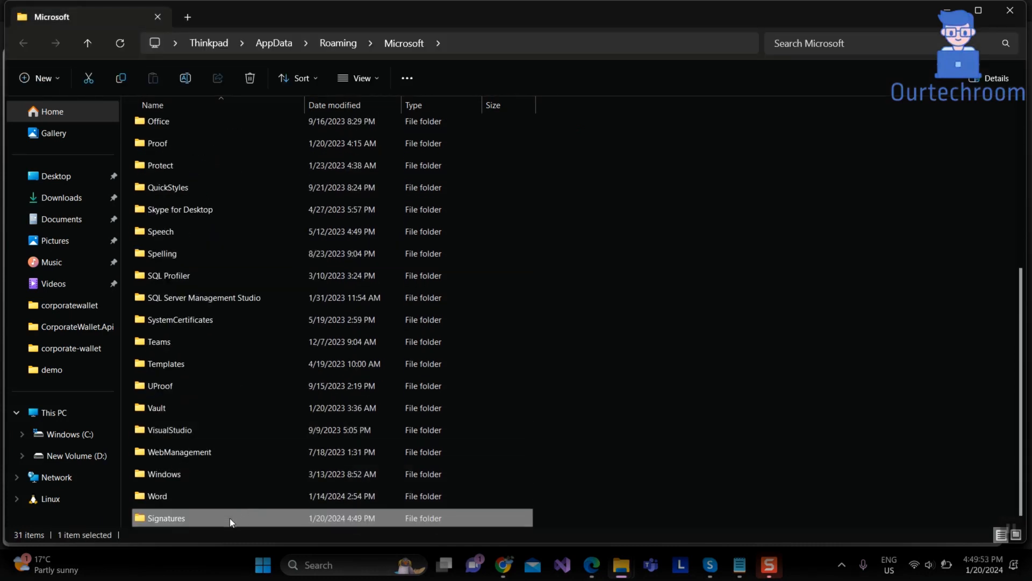
pyautogui.doubleClick(166, 517)
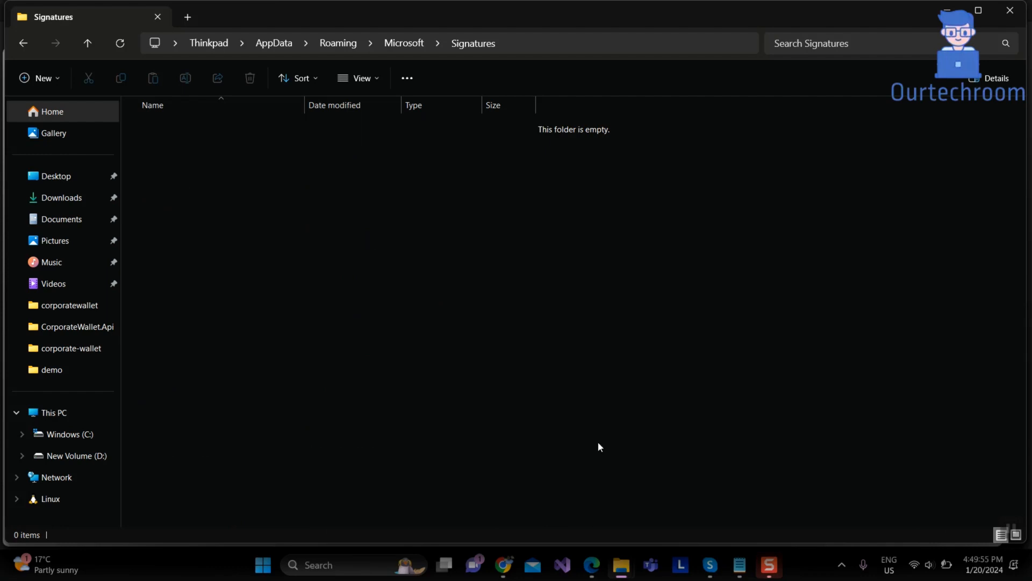
pyautogui.moveTo(620, 565)
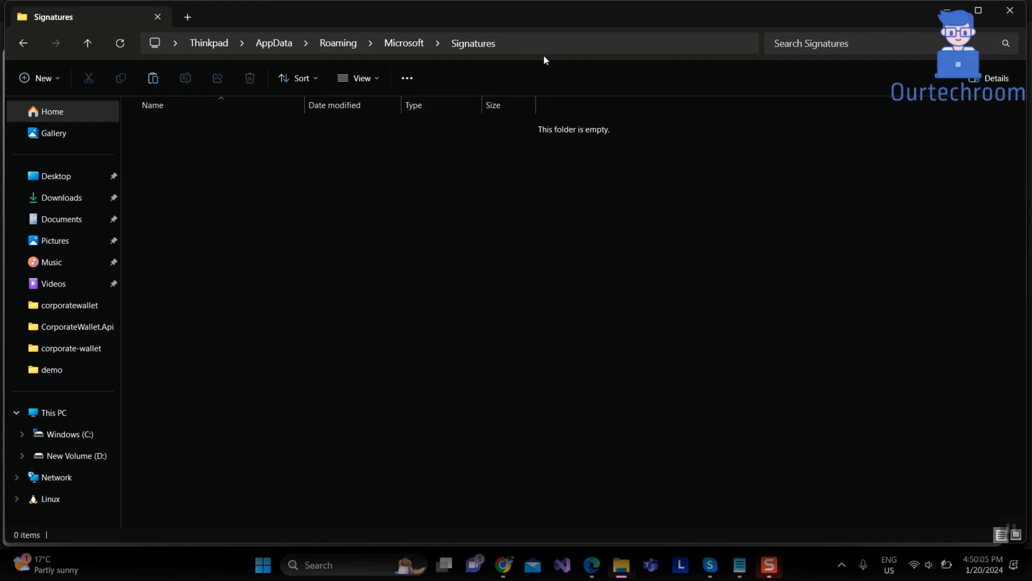
pyautogui.moveTo(467, 265)
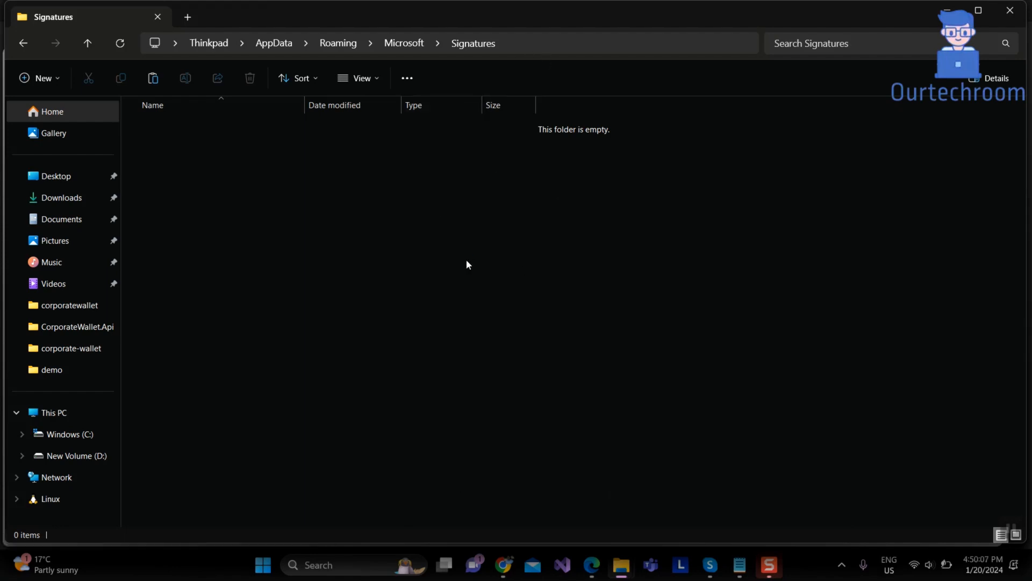